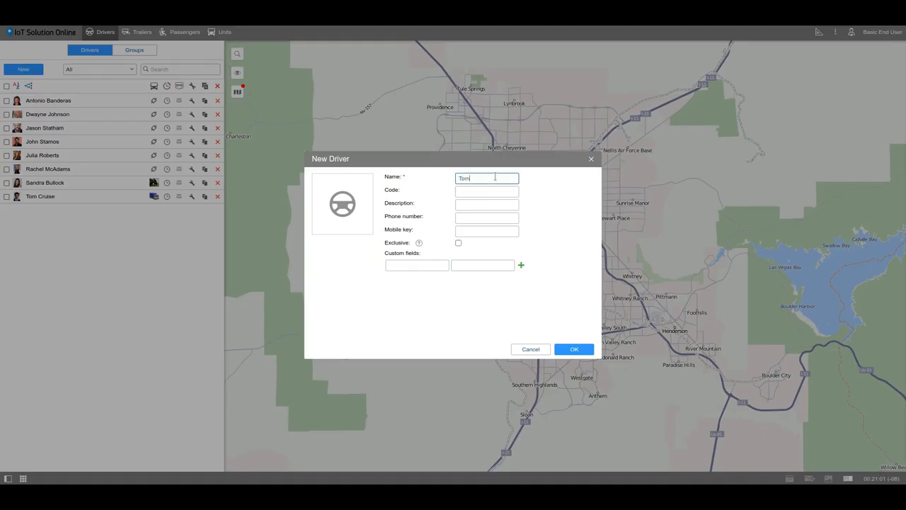
type("Ford")
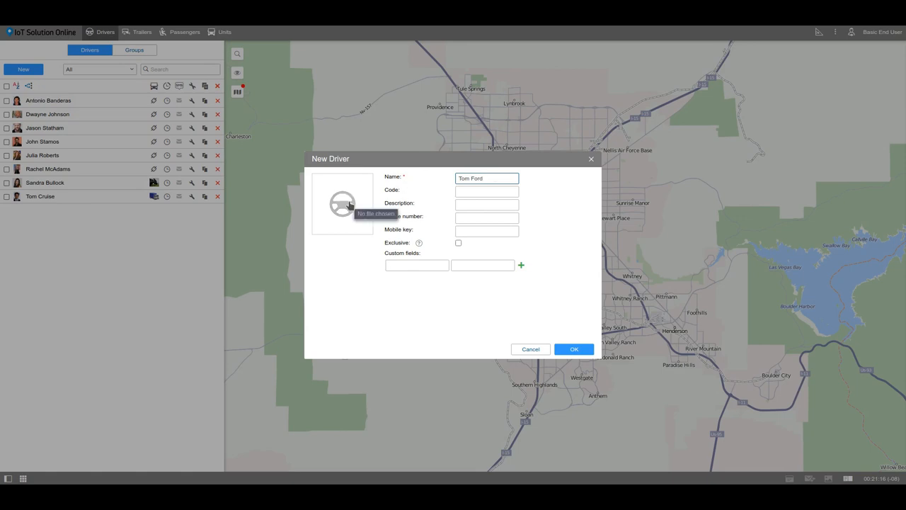
left_click(342, 204)
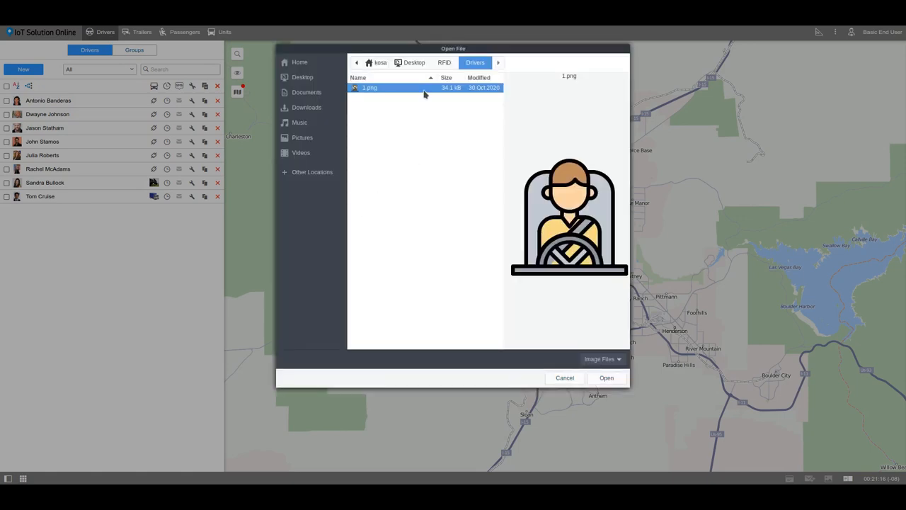
left_click(606, 377)
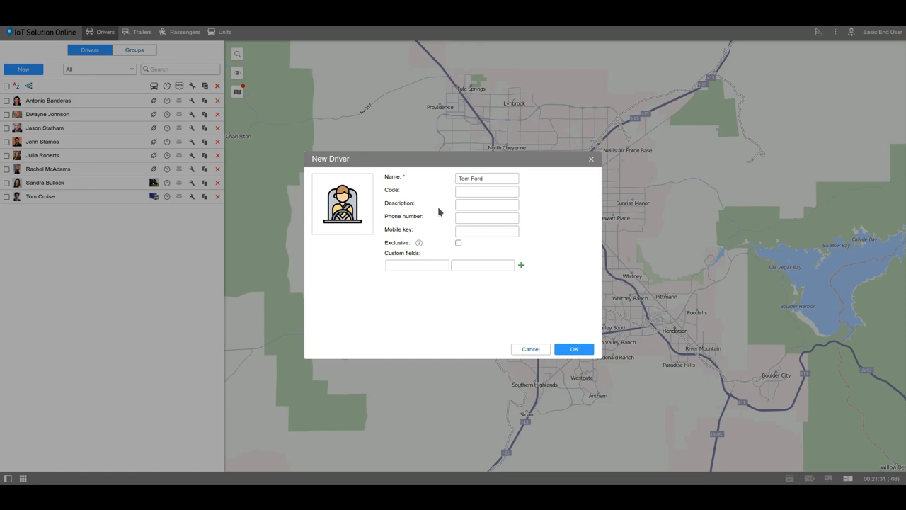
left_click(487, 191)
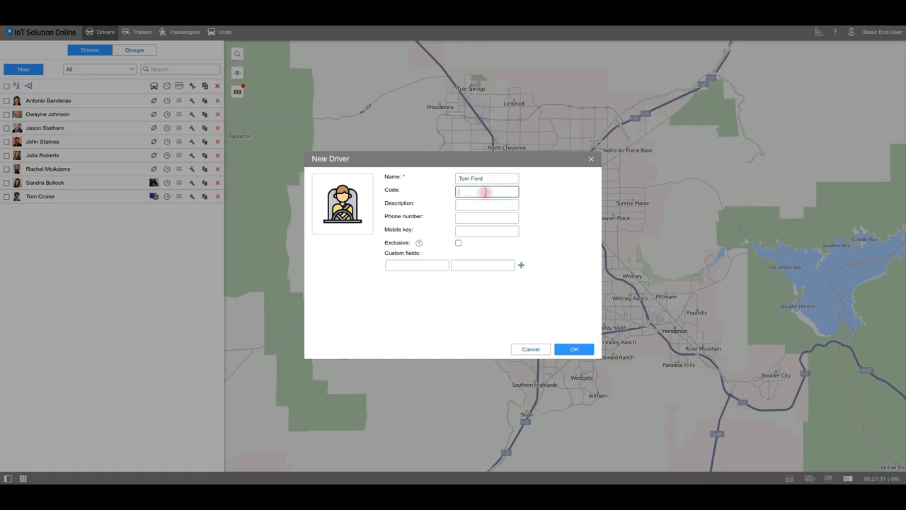
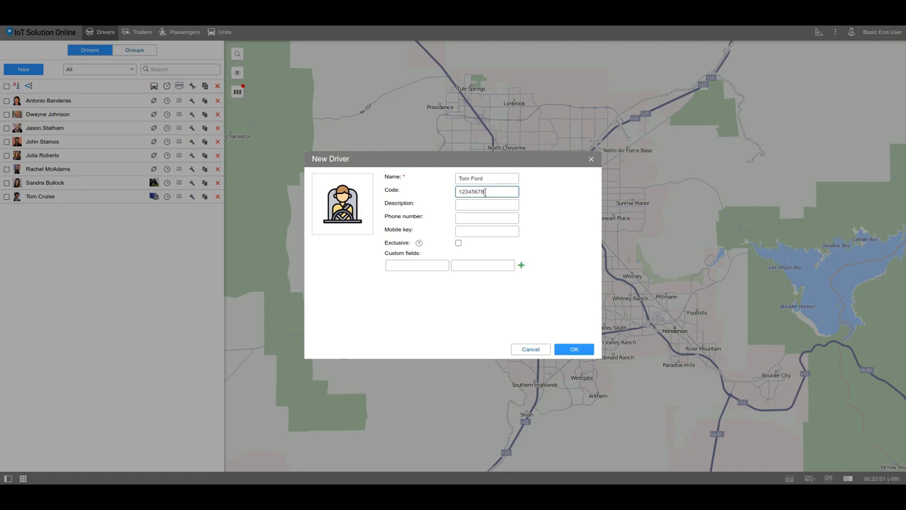
left_click(486, 204)
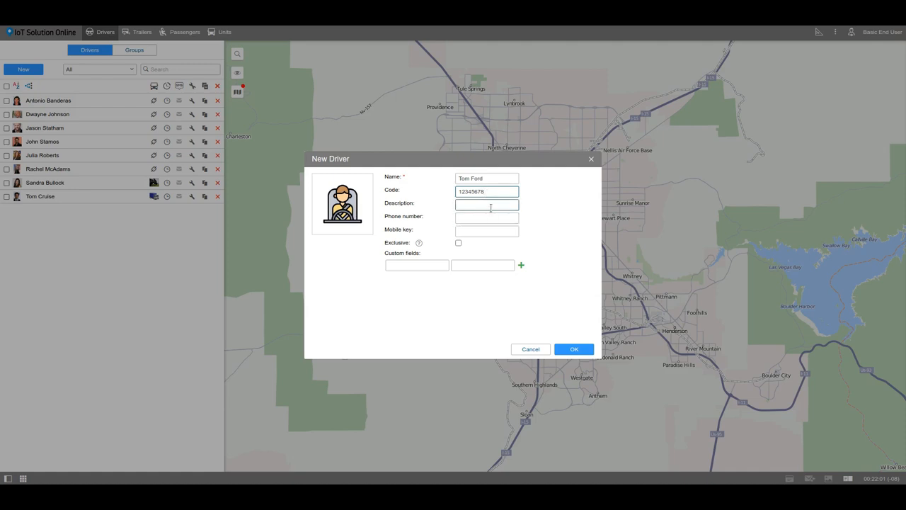
type("Bus")
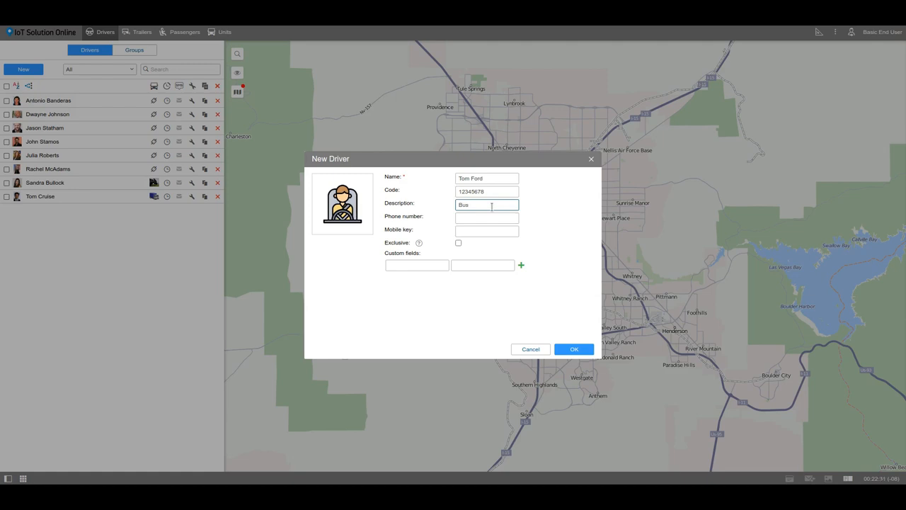
left_click(487, 218)
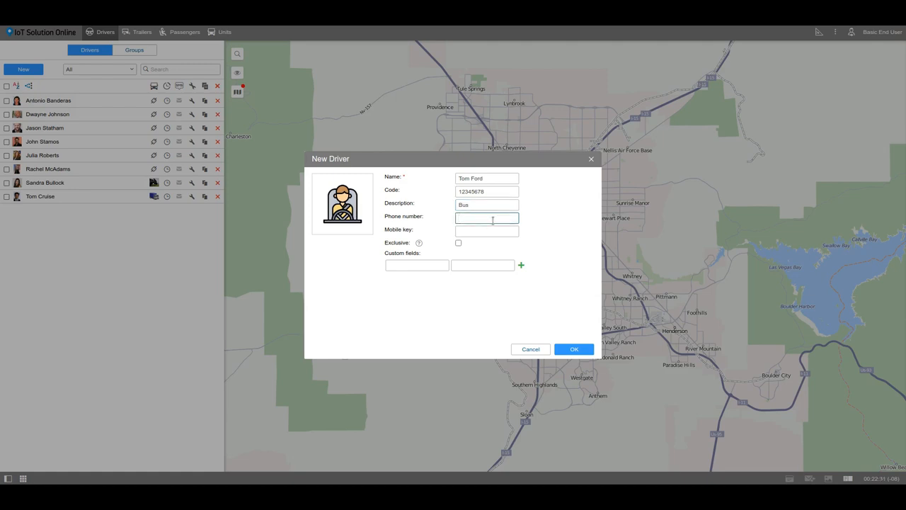
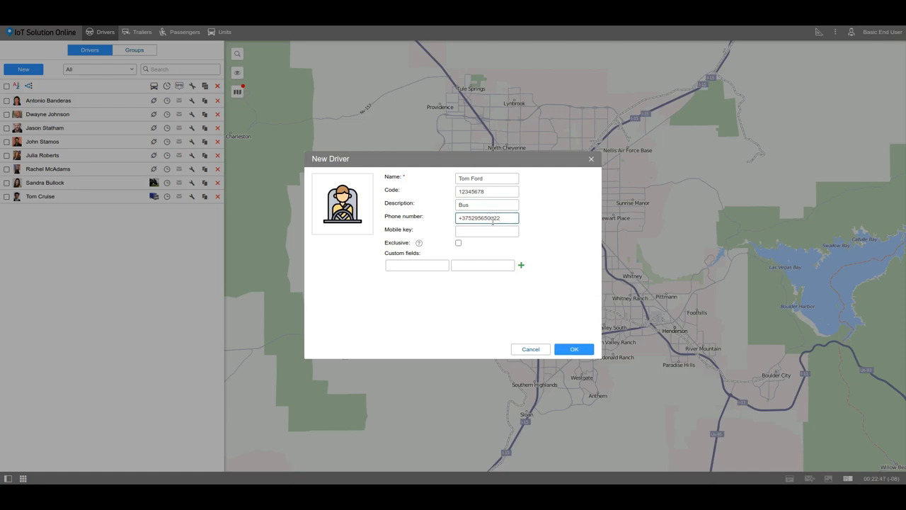
left_click(487, 230)
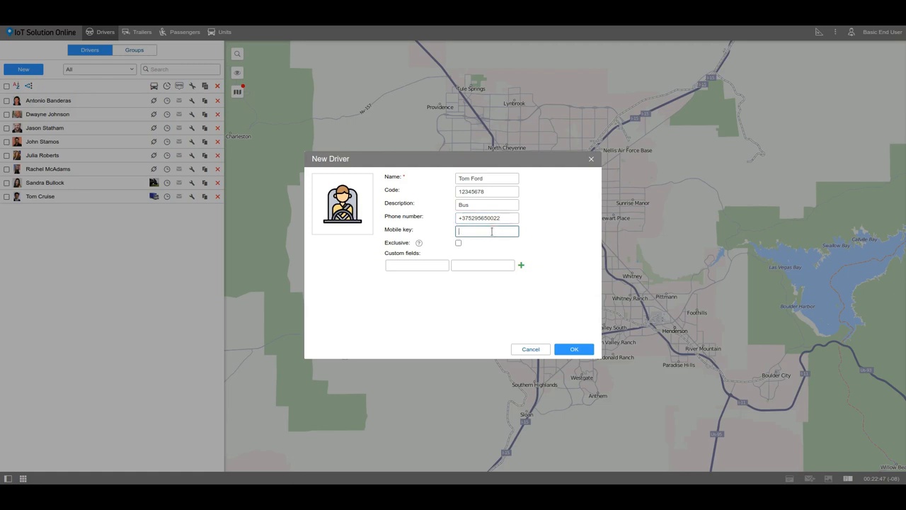
type("11")
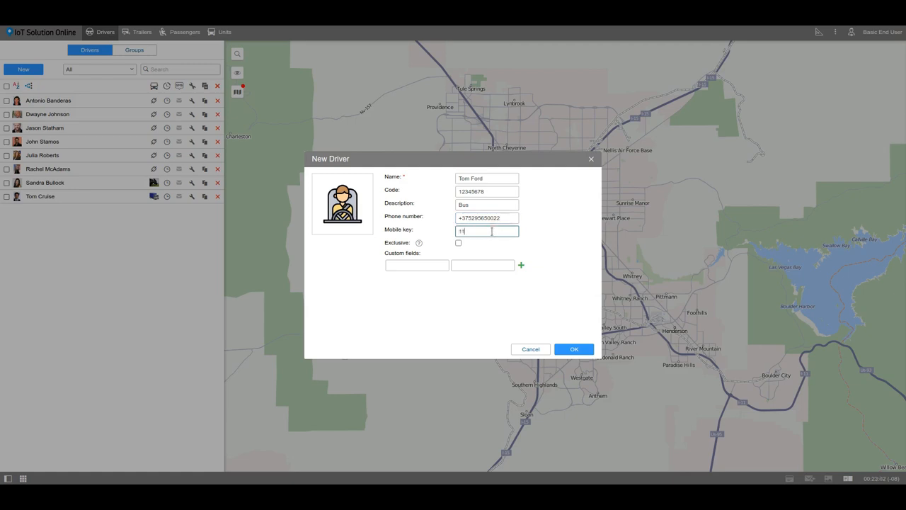
type("1111")
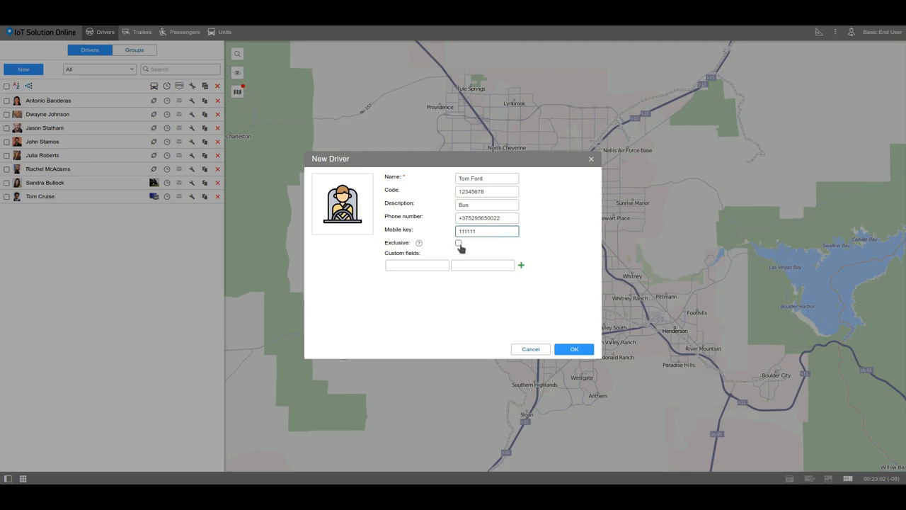
- Mark the driver Exclusive and add custom field Licence with value 22222222
left_click(458, 244)
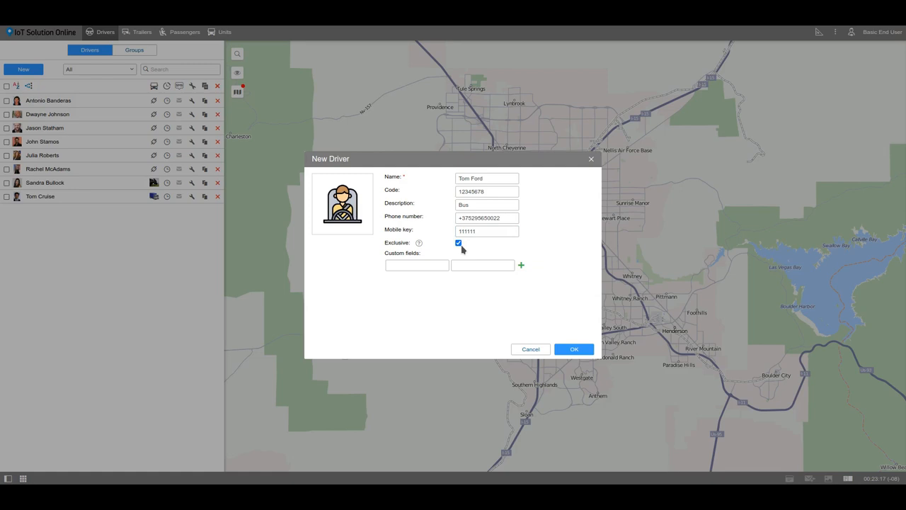
mouse_move(453, 252)
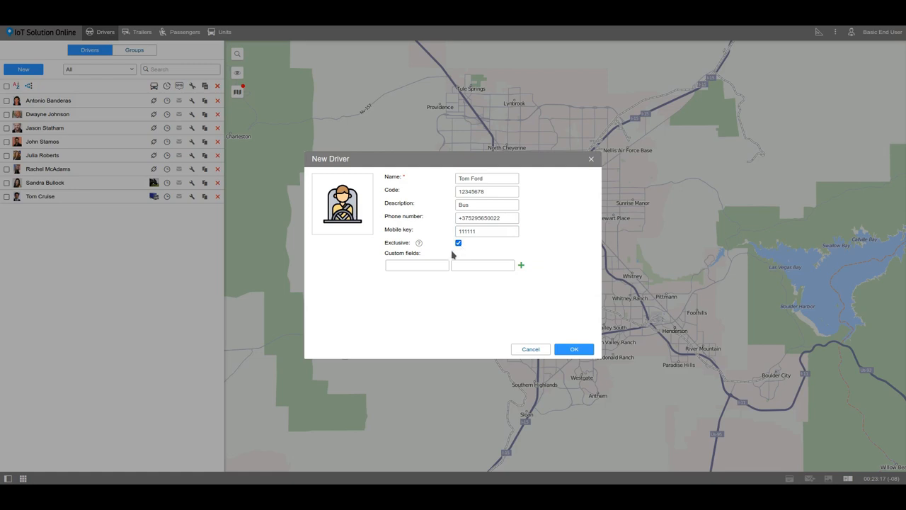
left_click(416, 265)
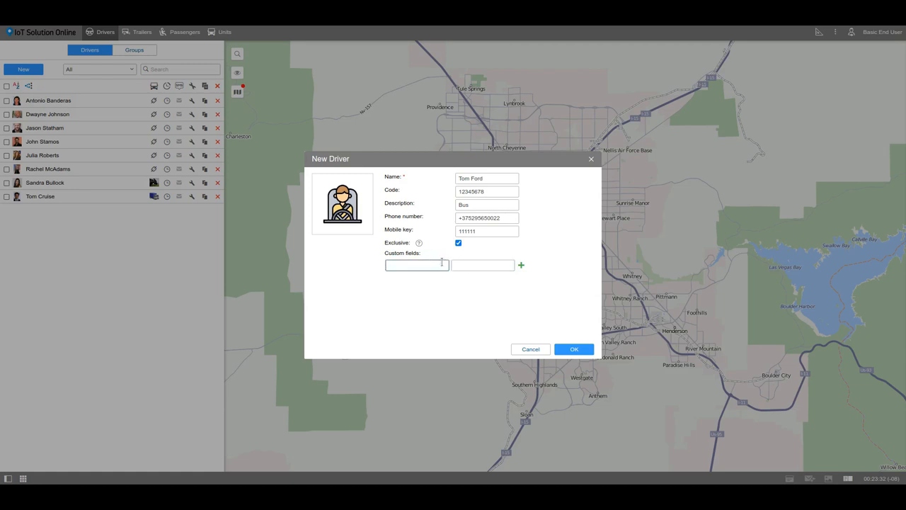
type("Licence")
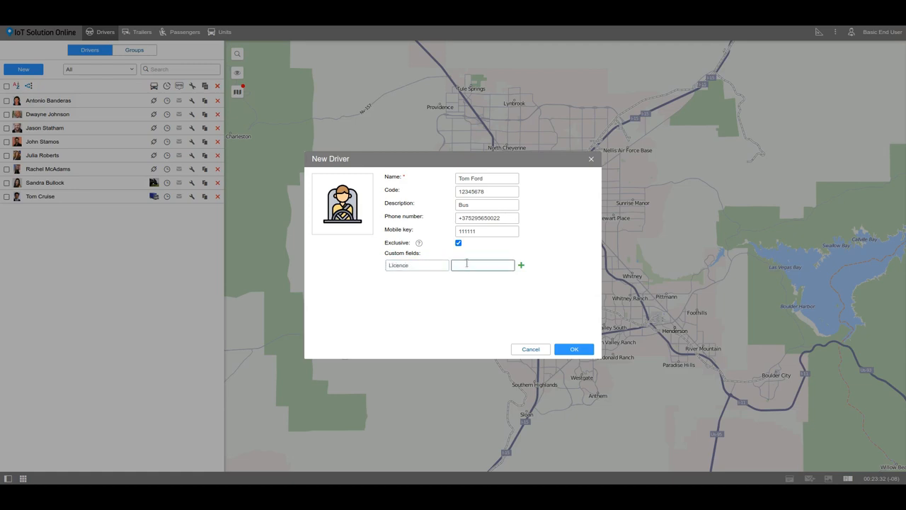
left_click(521, 265)
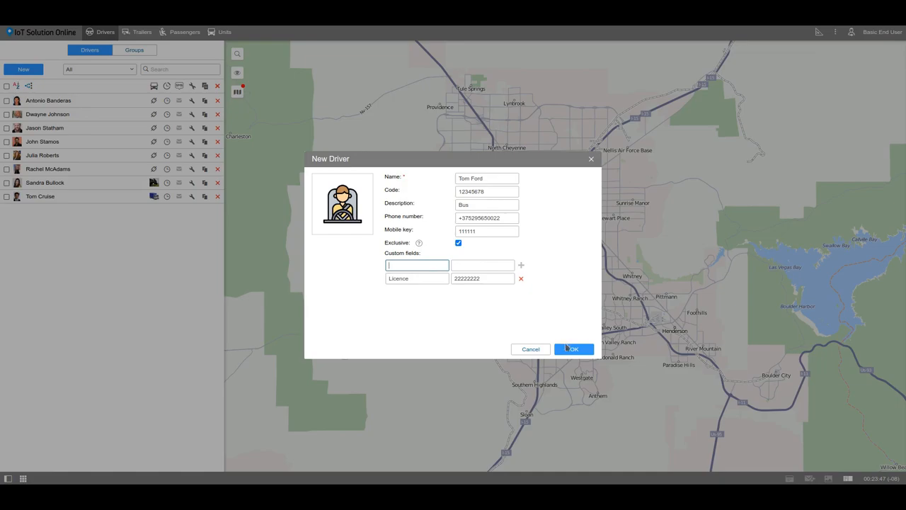
left_click(573, 349)
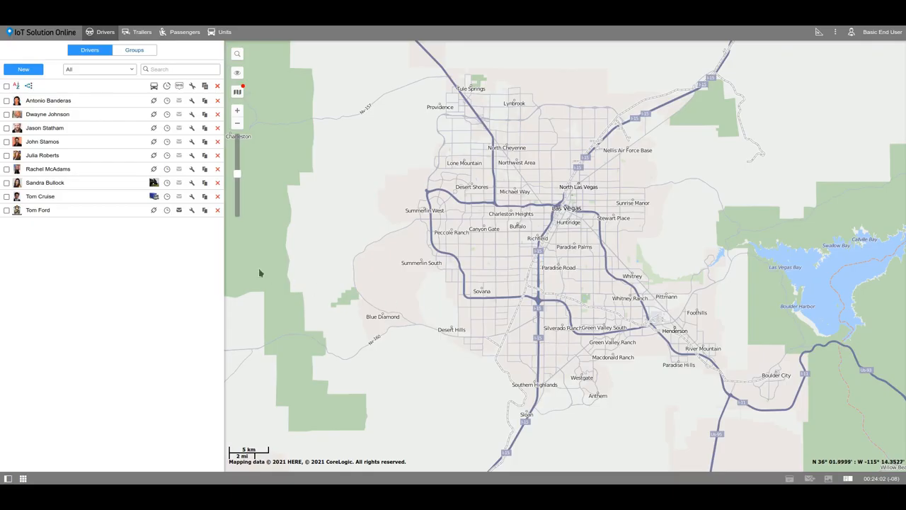
mouse_move(31, 229)
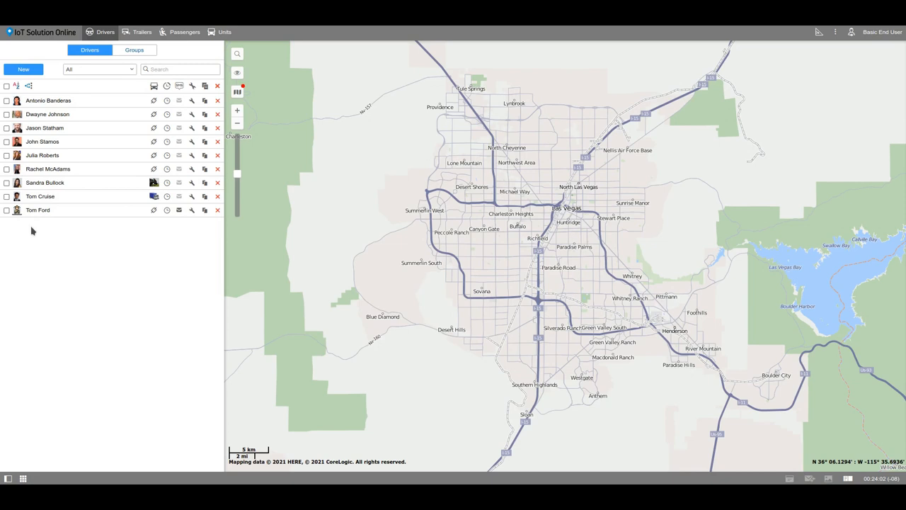
left_click(6, 209)
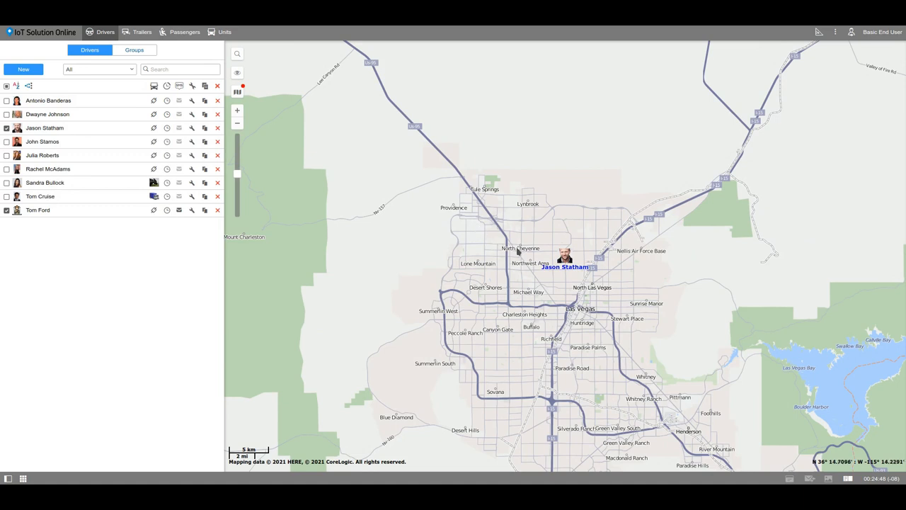
mouse_move(549, 258)
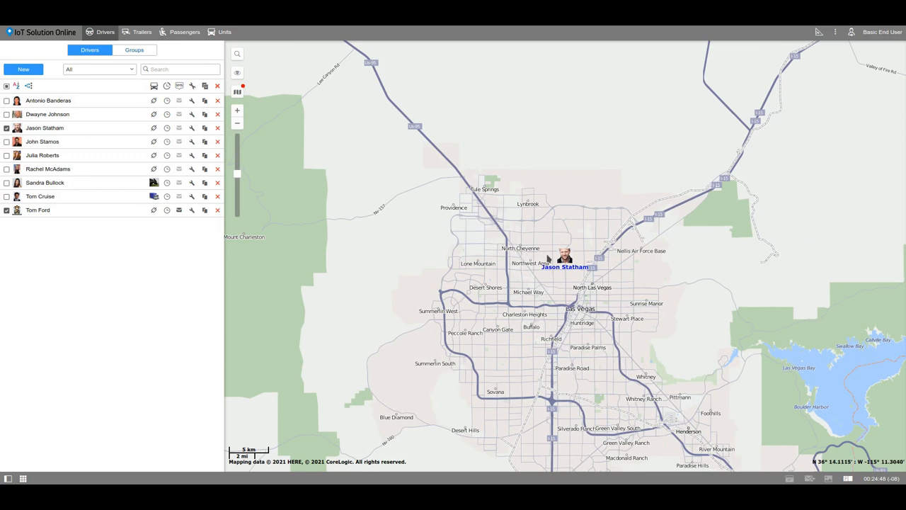
mouse_move(253, 283)
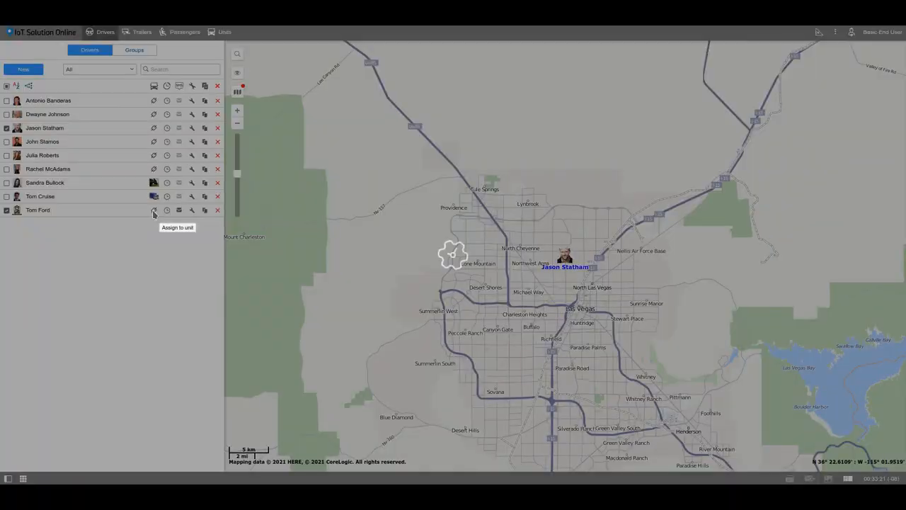
left_click(153, 210)
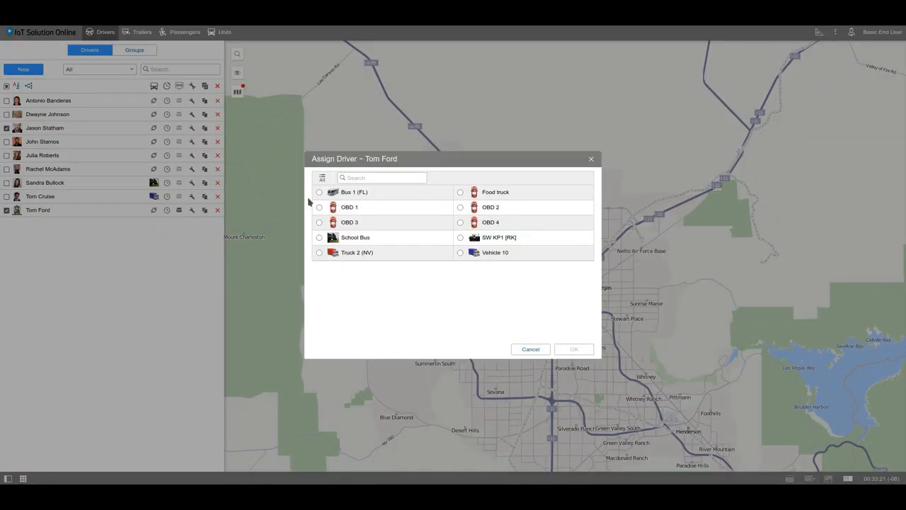
left_click(529, 348)
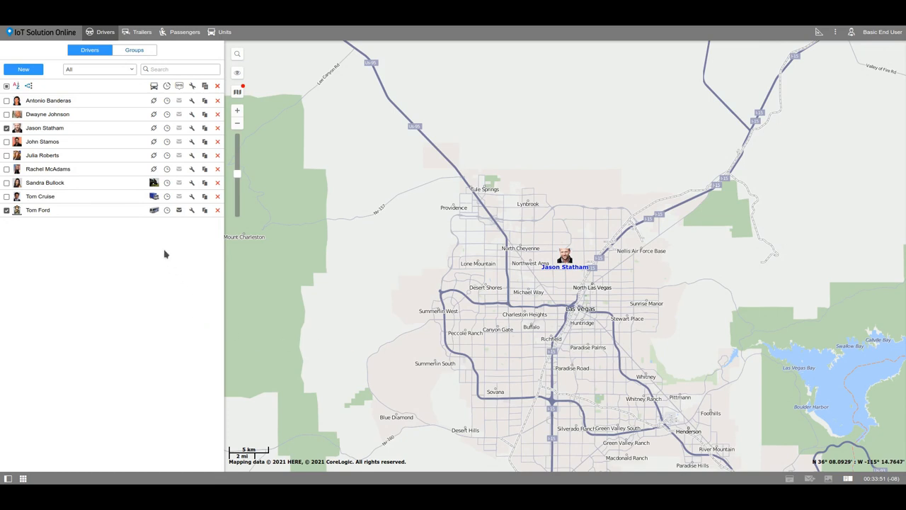
mouse_move(159, 229)
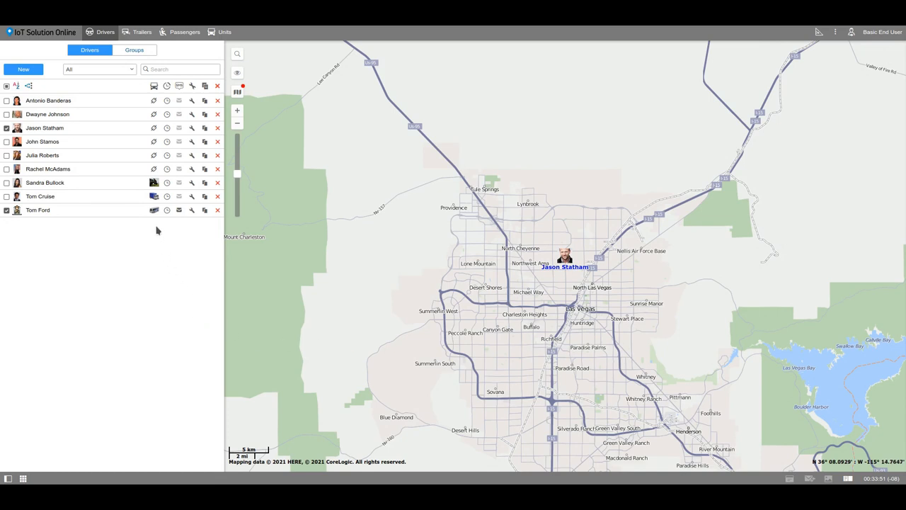
left_click(153, 210)
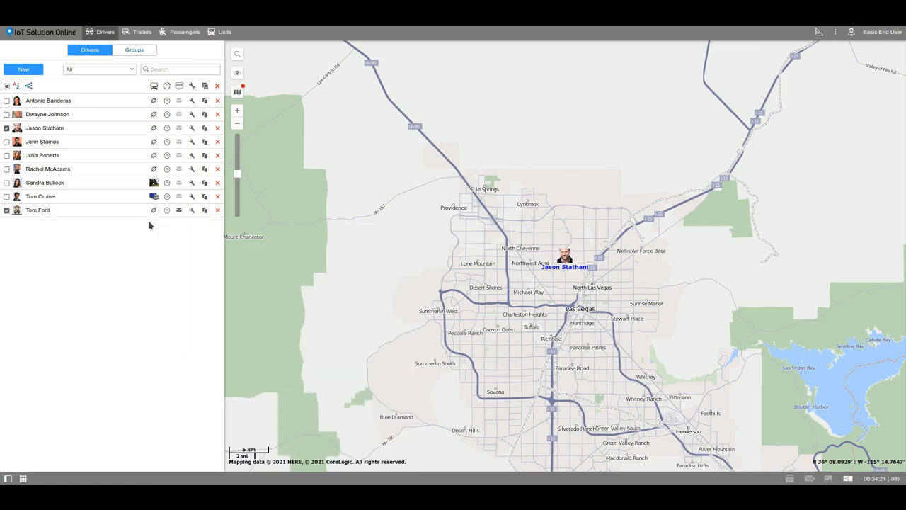
mouse_move(170, 222)
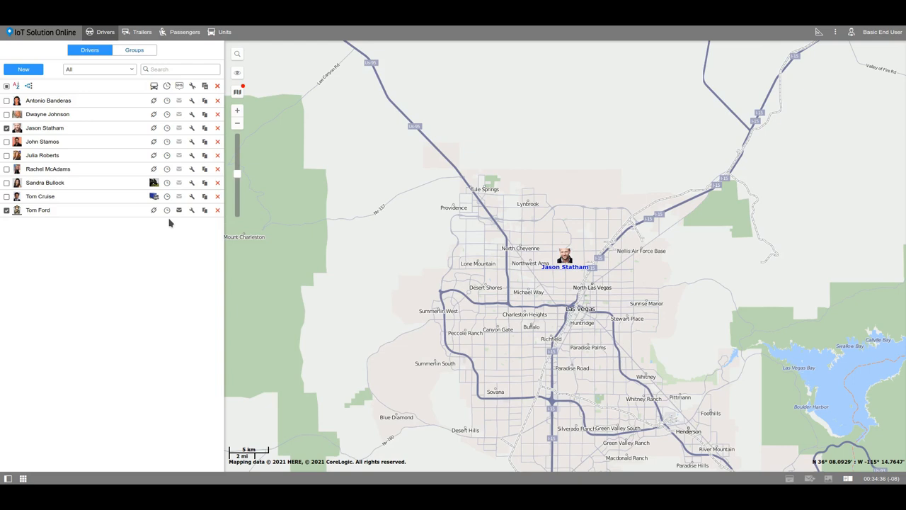
left_click(167, 210)
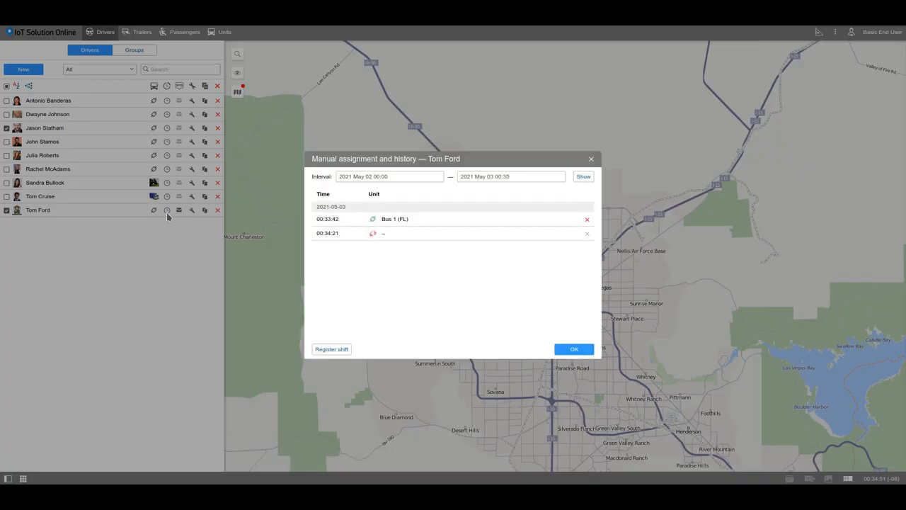
mouse_move(343, 260)
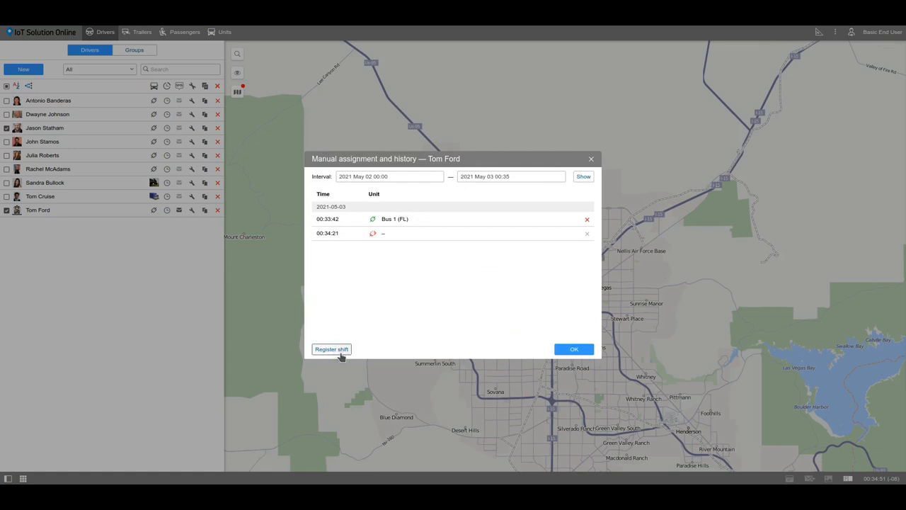
left_click(331, 348)
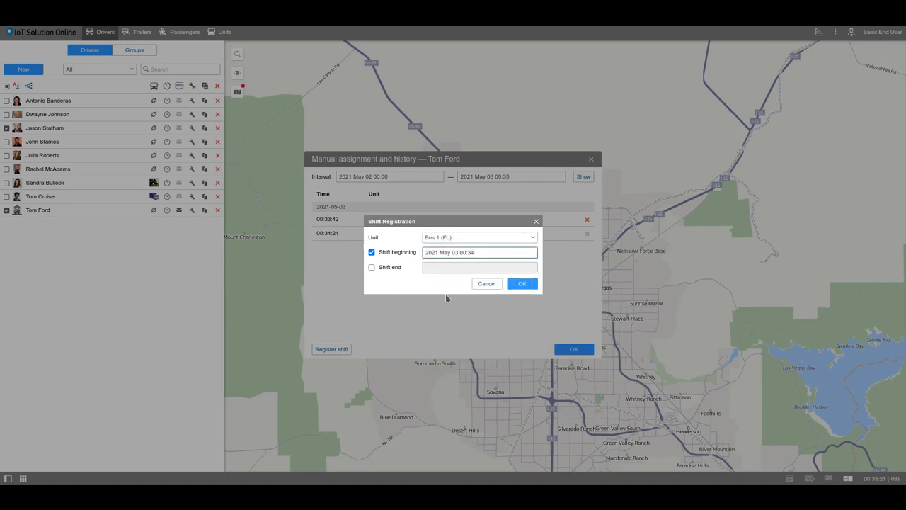
left_click(370, 266)
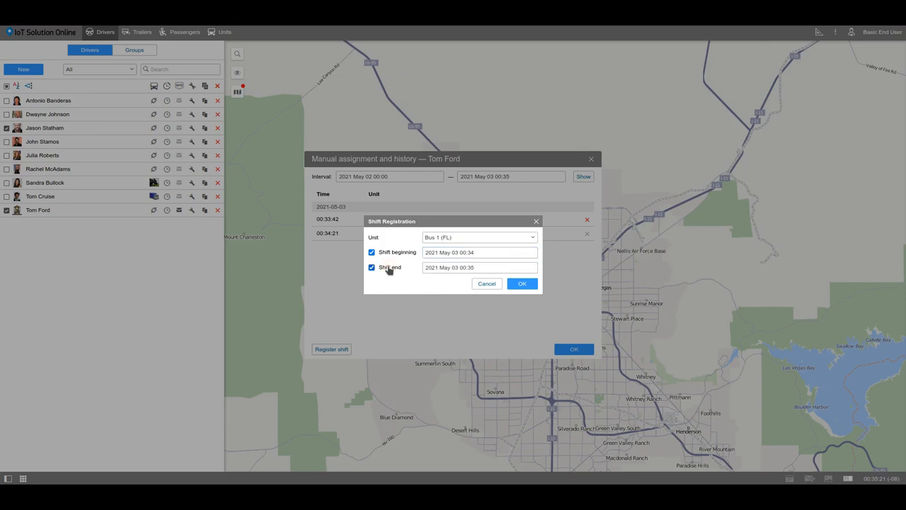
left_click(480, 266)
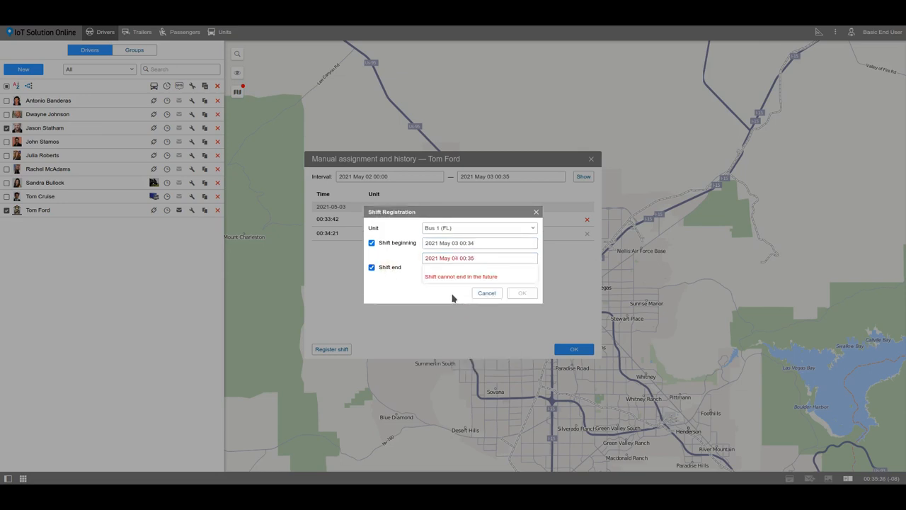
left_click(487, 291)
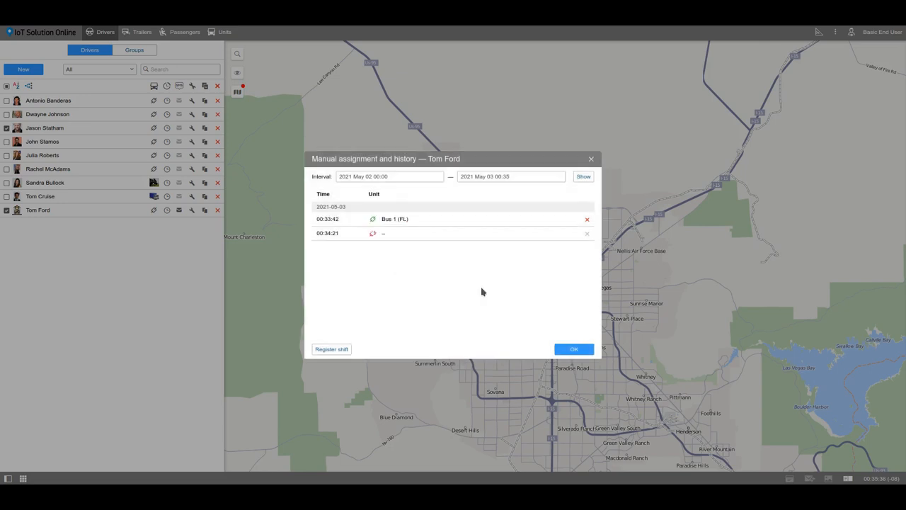
- Extend the interval to May 04, delete the Bus 1 (FL) binding record and confirm
left_click(389, 175)
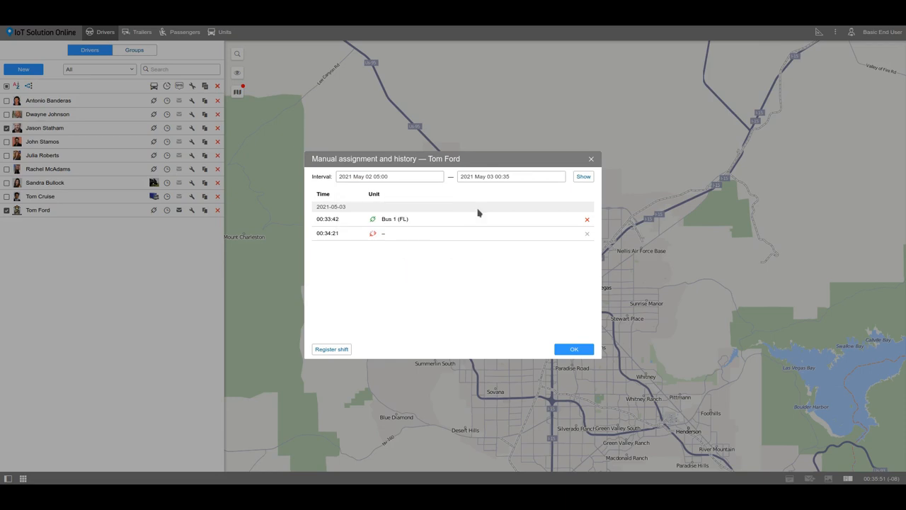
left_click(583, 175)
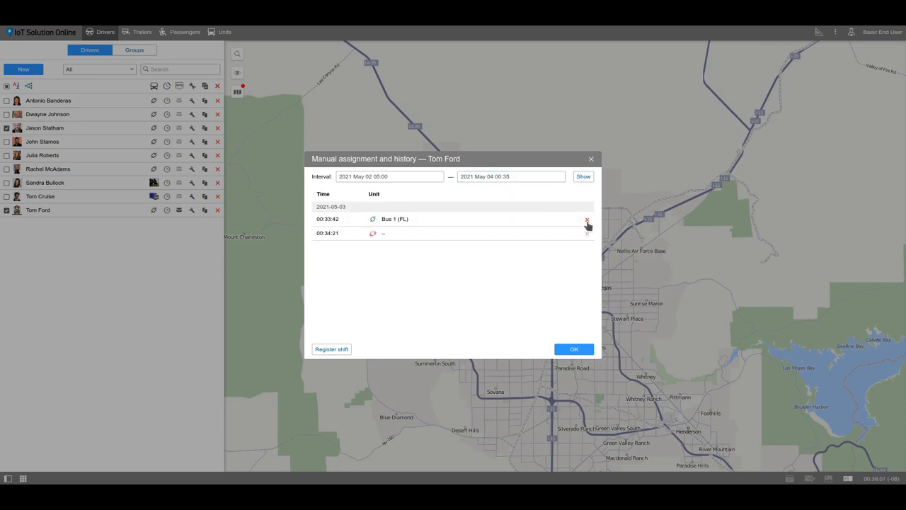
left_click(586, 218)
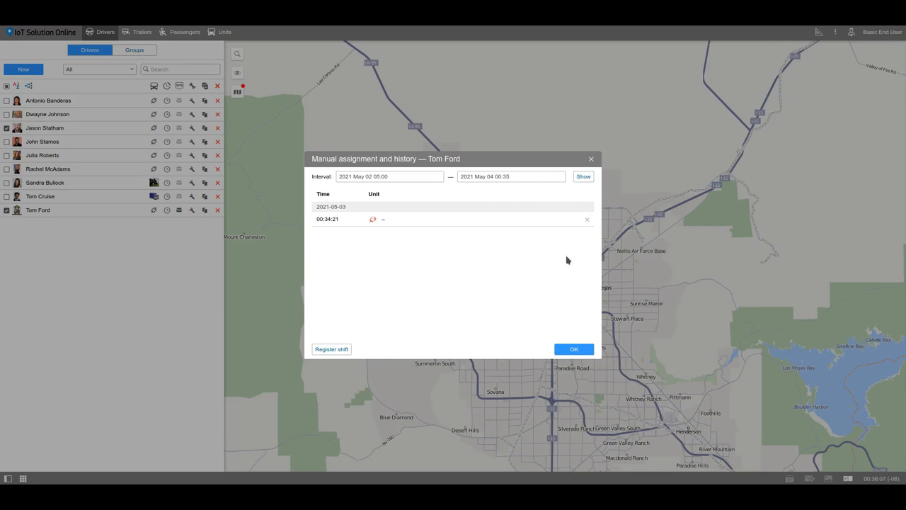
left_click(573, 348)
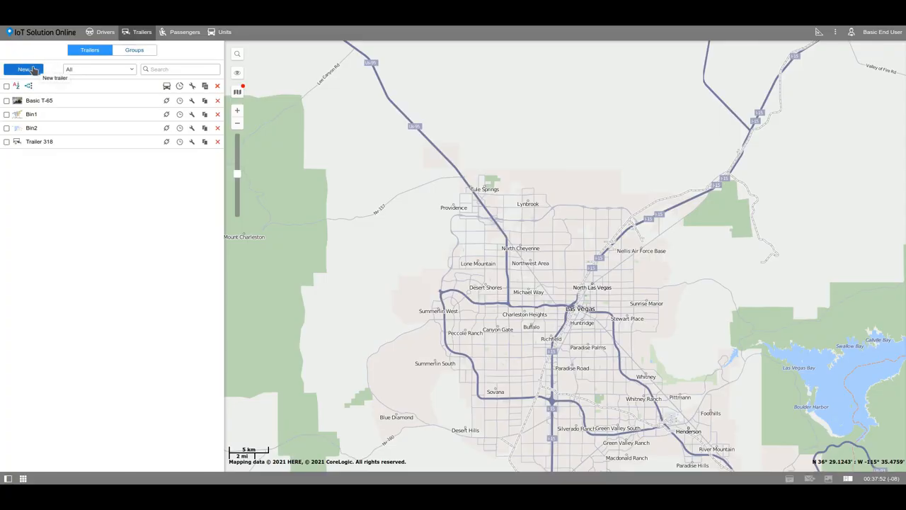
- Look over the New Trailer form and cancel it without saving
left_click(23, 68)
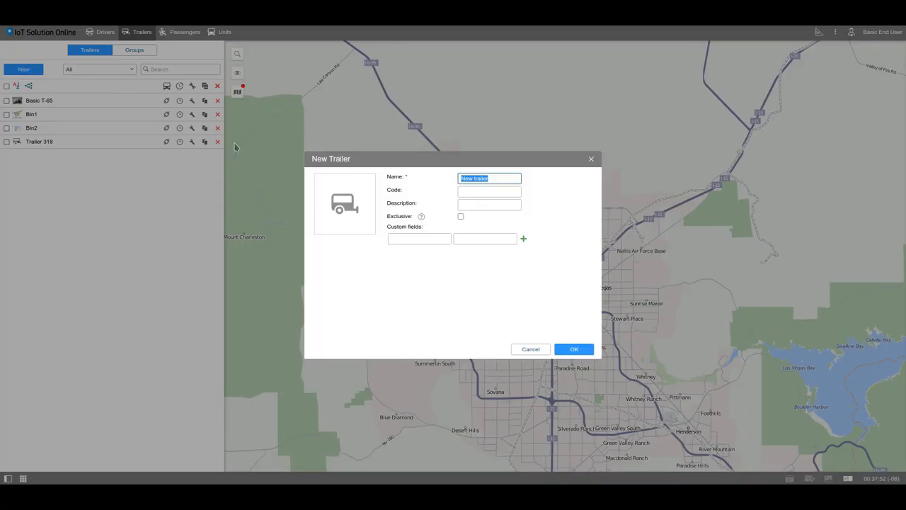
mouse_move(472, 275)
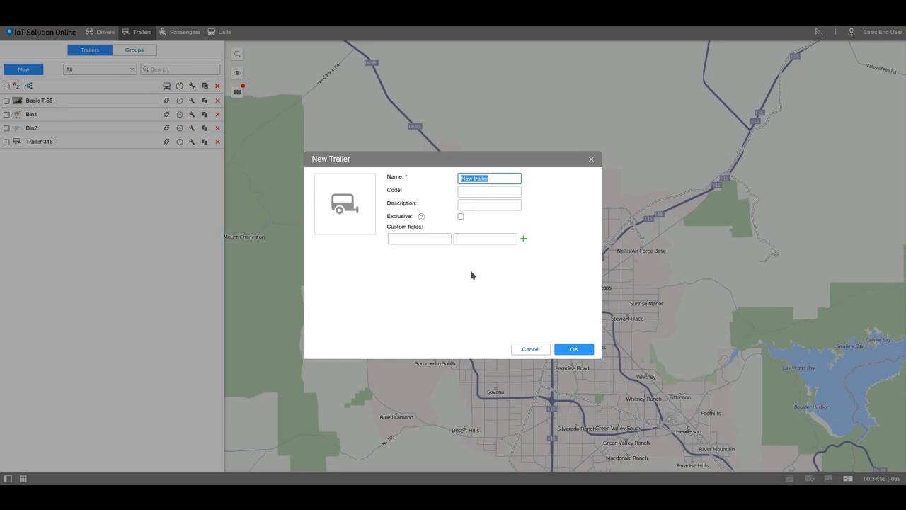
mouse_move(487, 308)
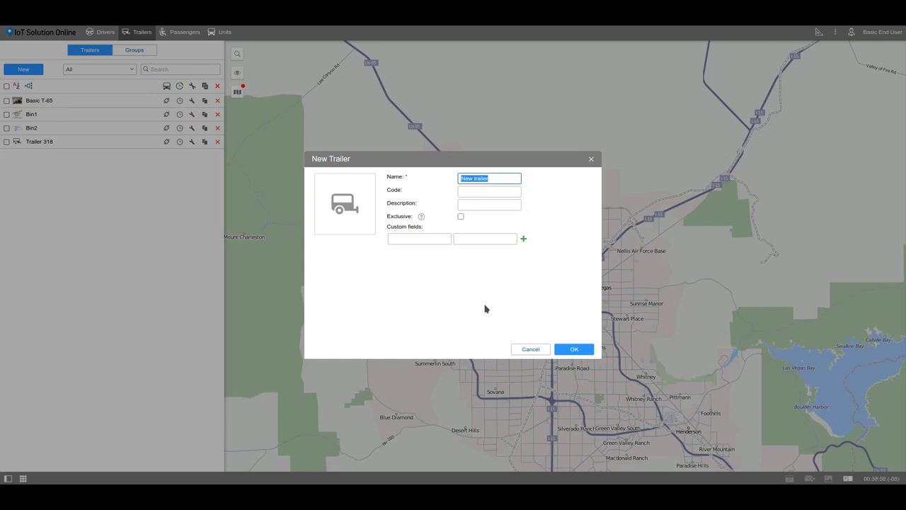
left_click(184, 31)
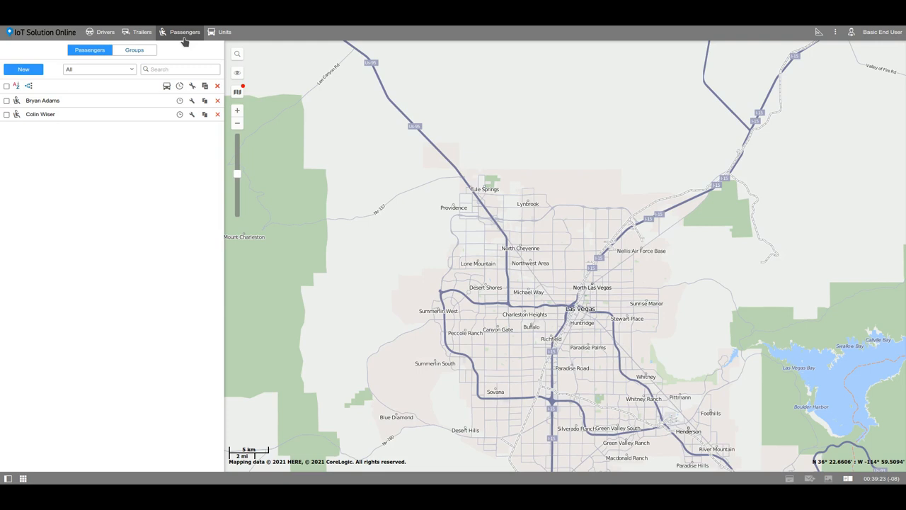
mouse_move(187, 49)
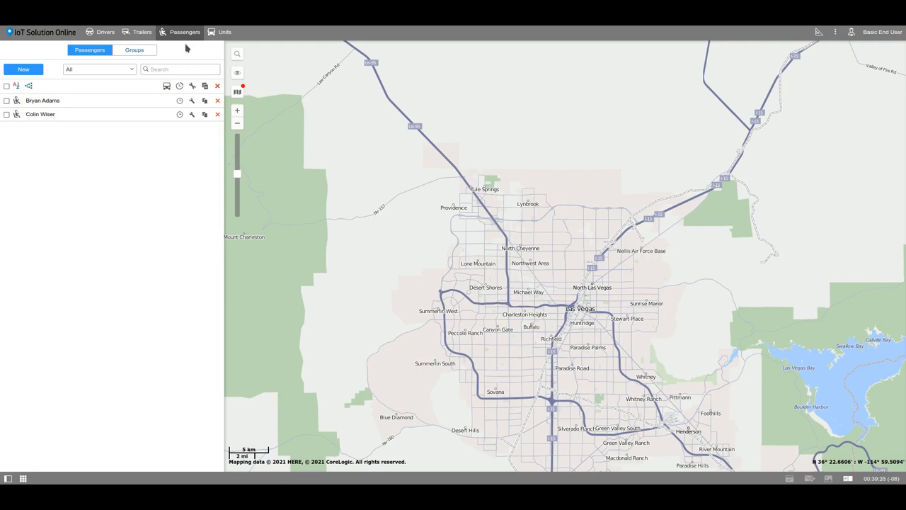
mouse_move(169, 133)
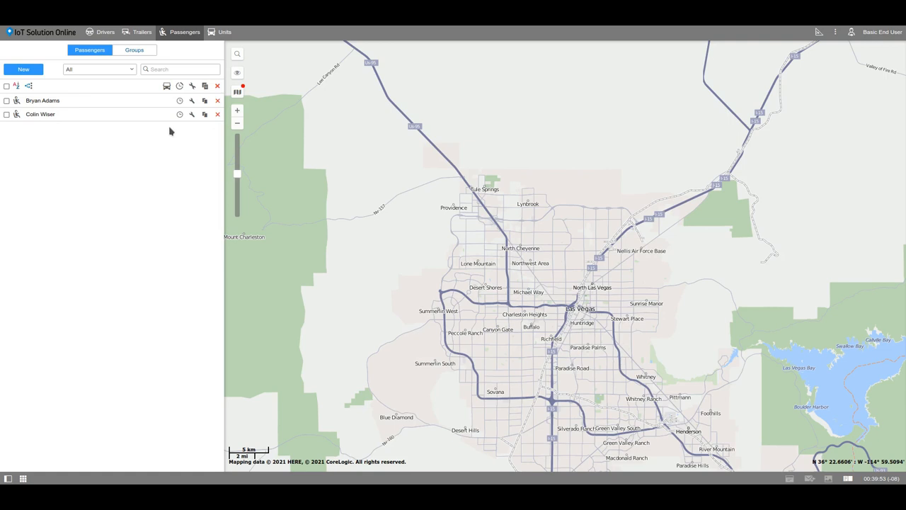
mouse_move(192, 113)
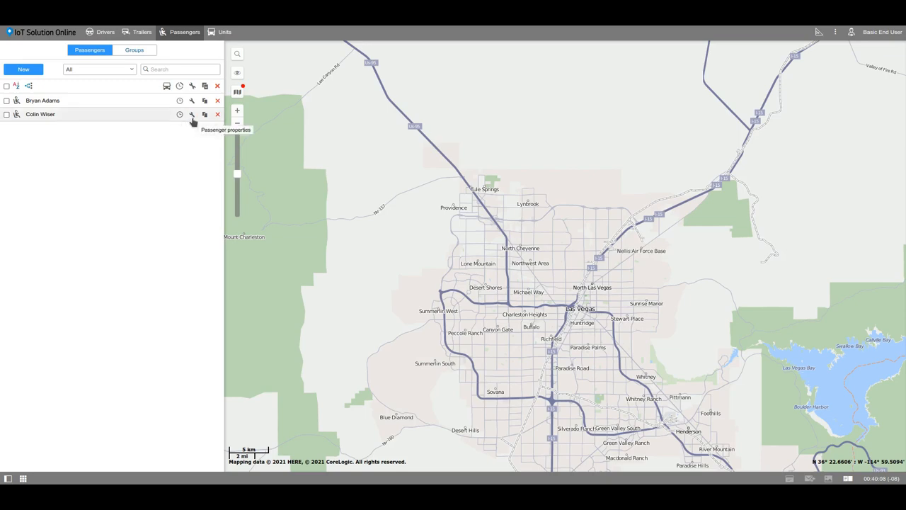
left_click(192, 113)
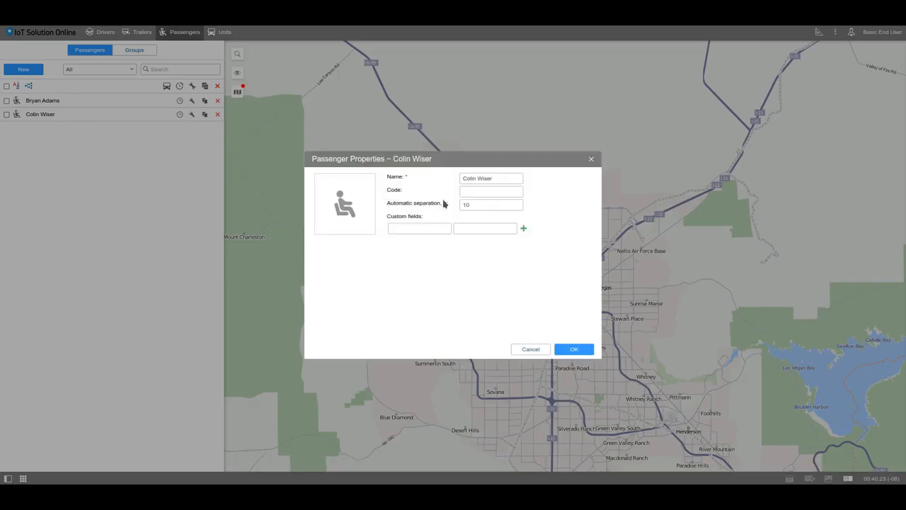
mouse_move(439, 207)
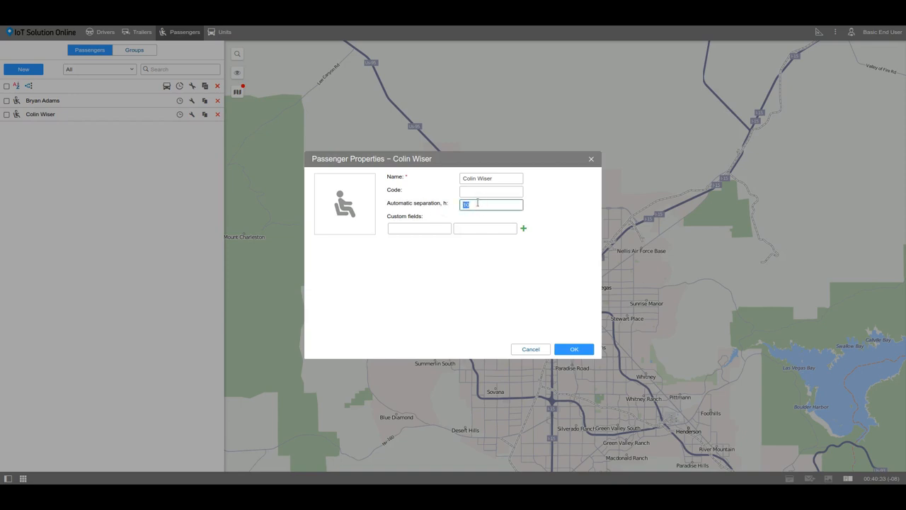
type("3")
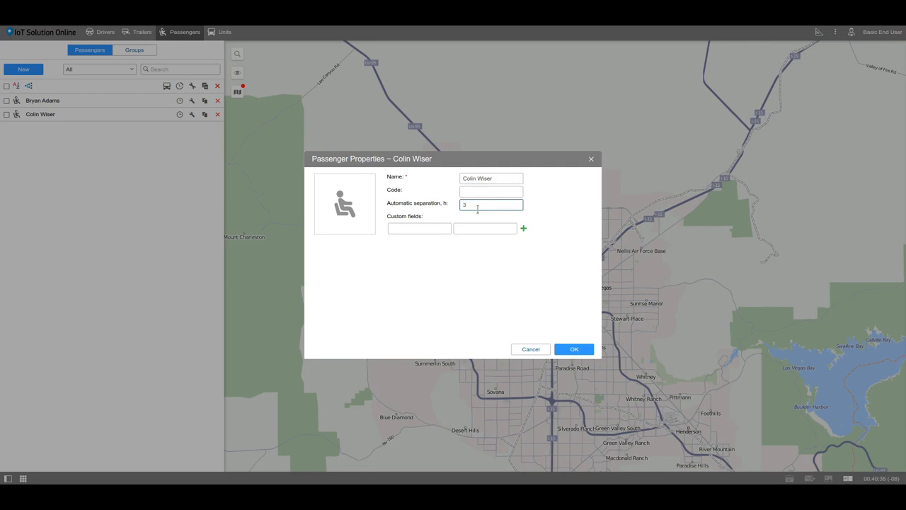